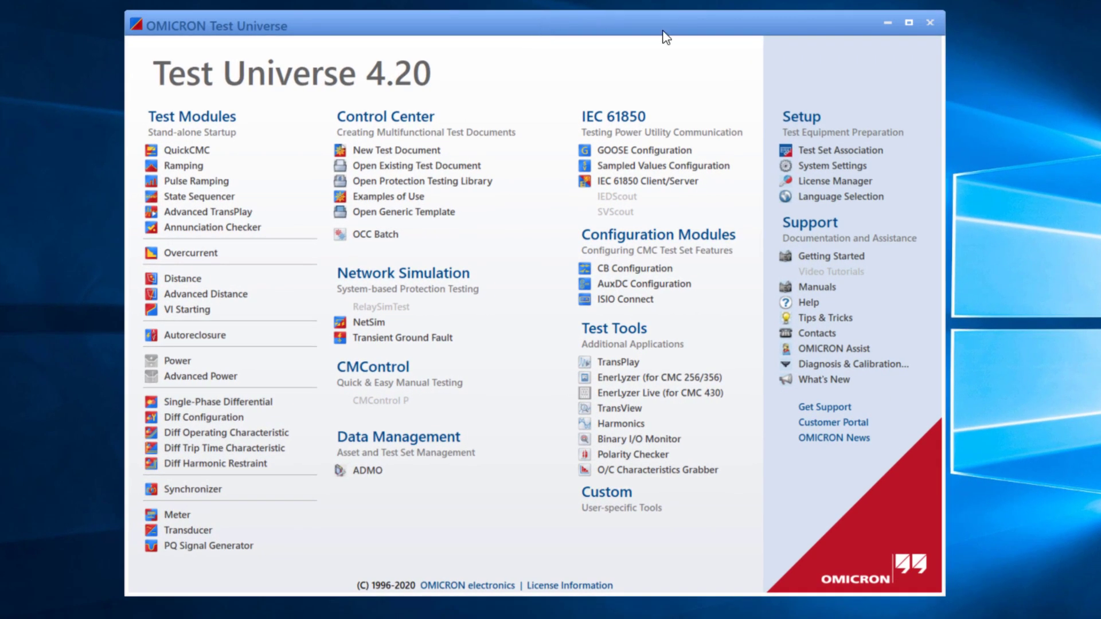
Launch OMICRON Device Link via Test Set Association under Setup on the start page
click(842, 150)
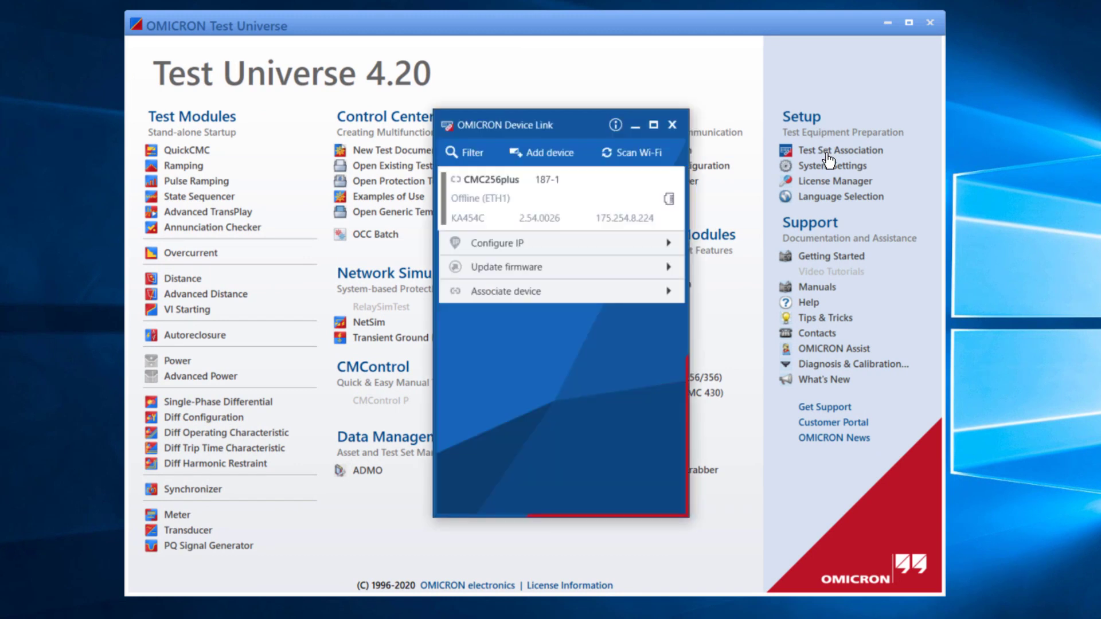
mouse_move(584, 342)
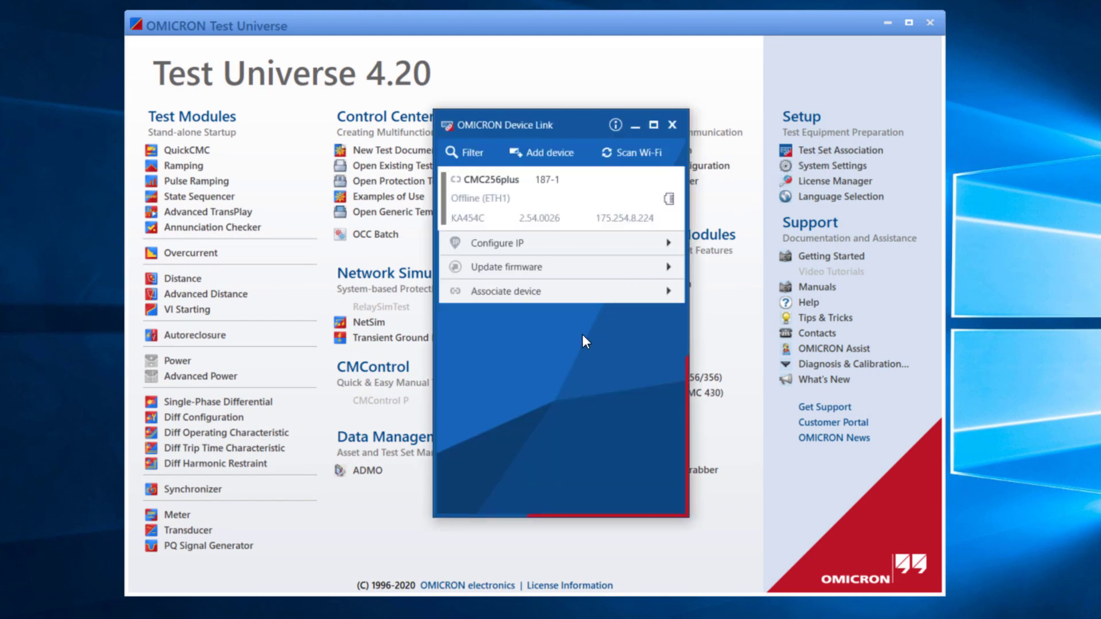
mouse_move(556, 404)
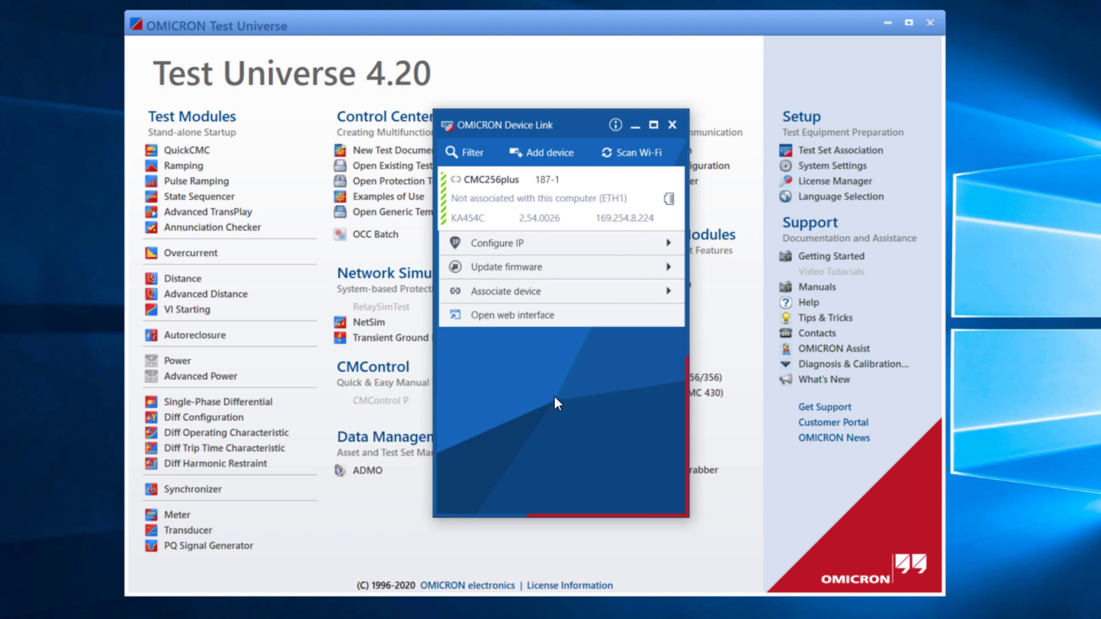
Choose 'Associate device' for the CMC256plus to show the association instructions
click(603, 152)
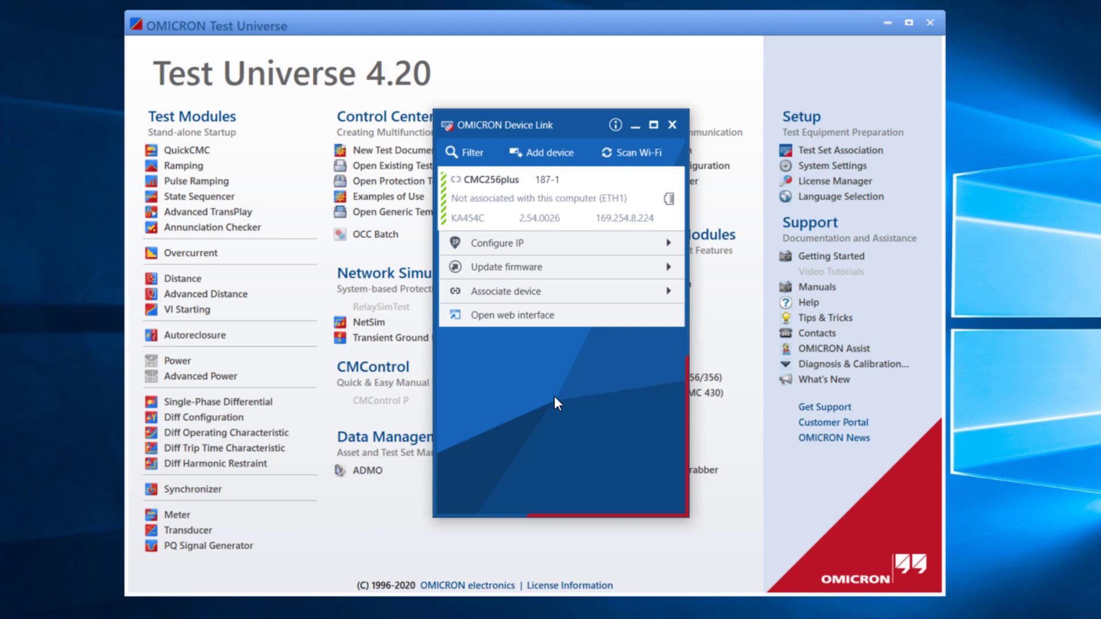
mouse_move(583, 297)
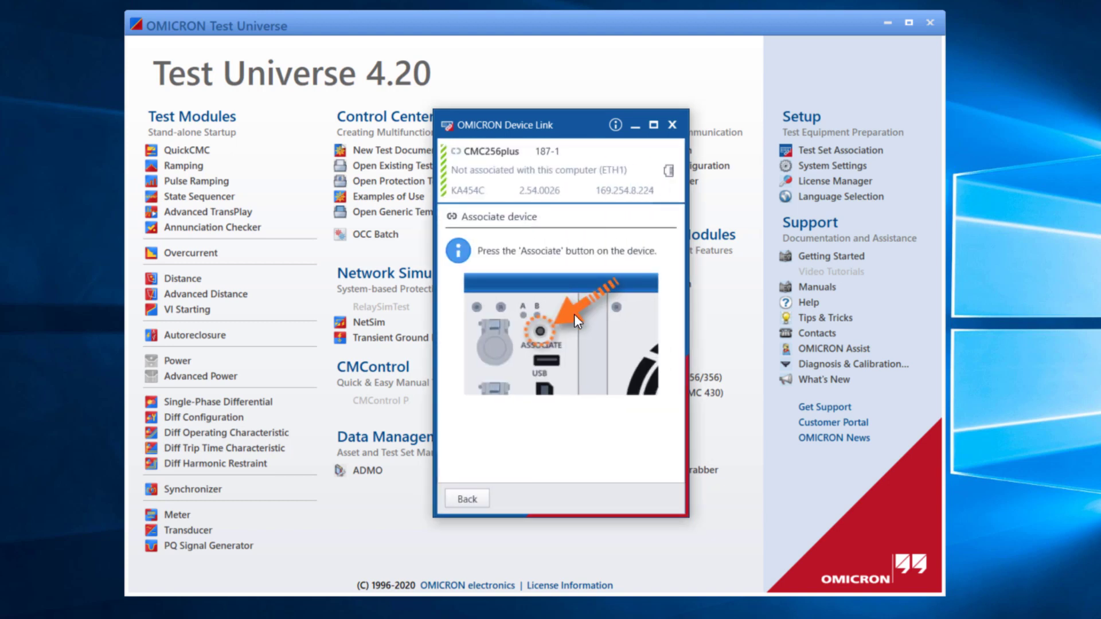
mouse_move(469, 493)
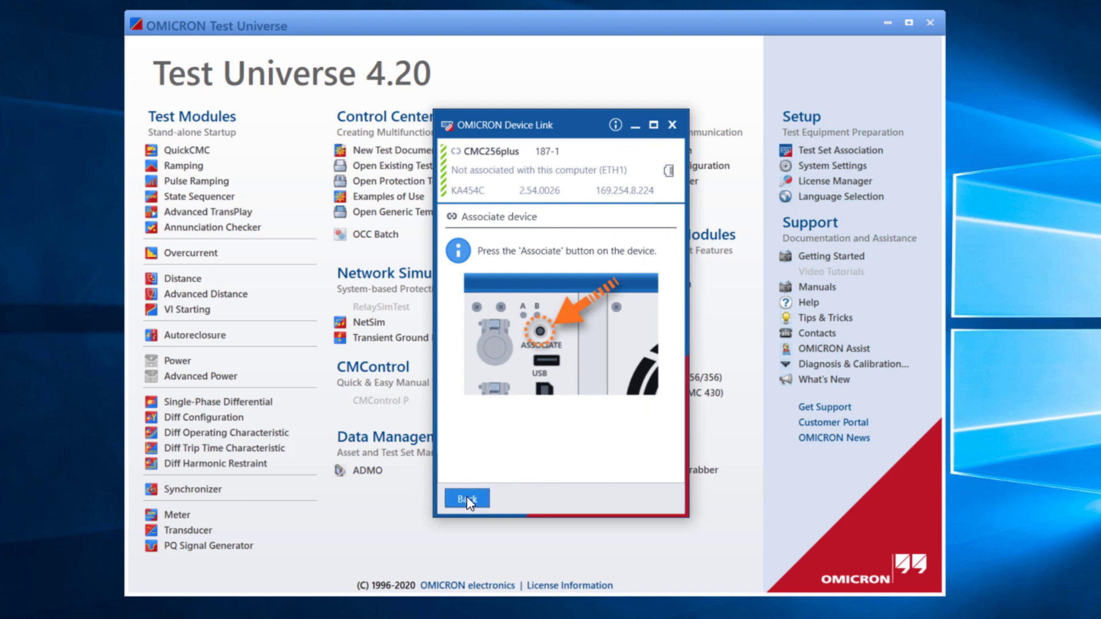
Return from the association instructions to the Device Link device list
click(465, 498)
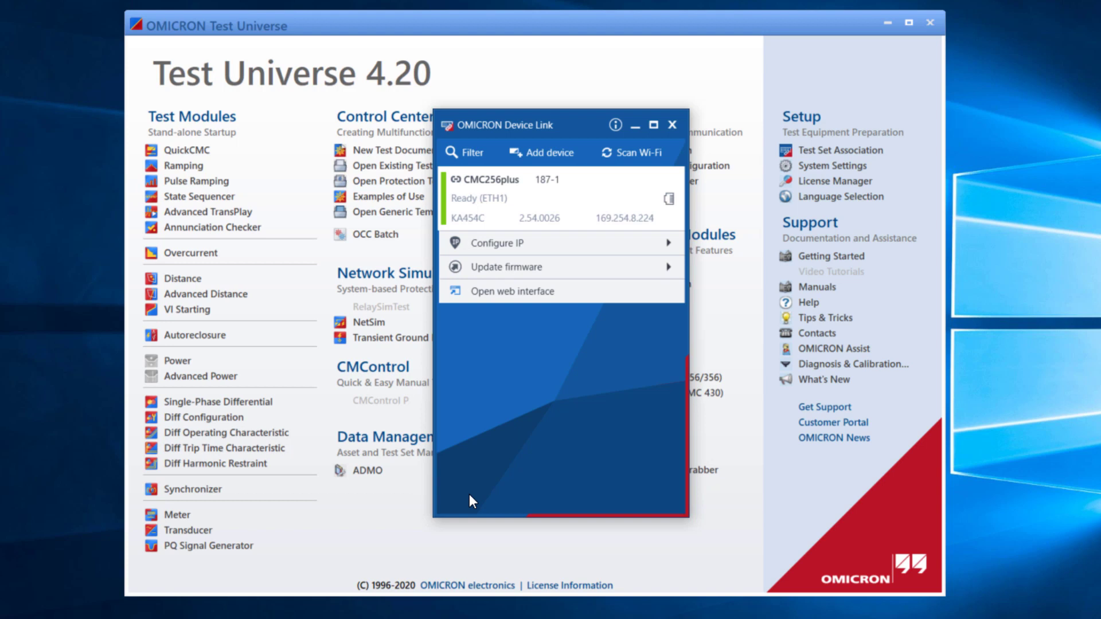
mouse_move(515, 362)
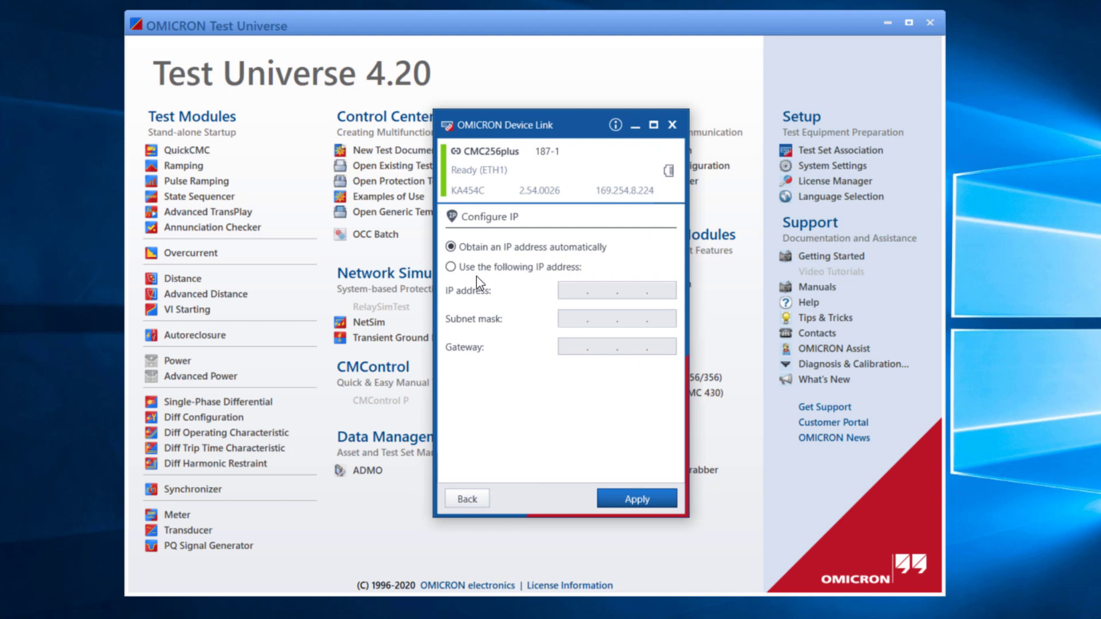
Leave the CMC256plus IP configuration panel and return to the device list
click(450, 267)
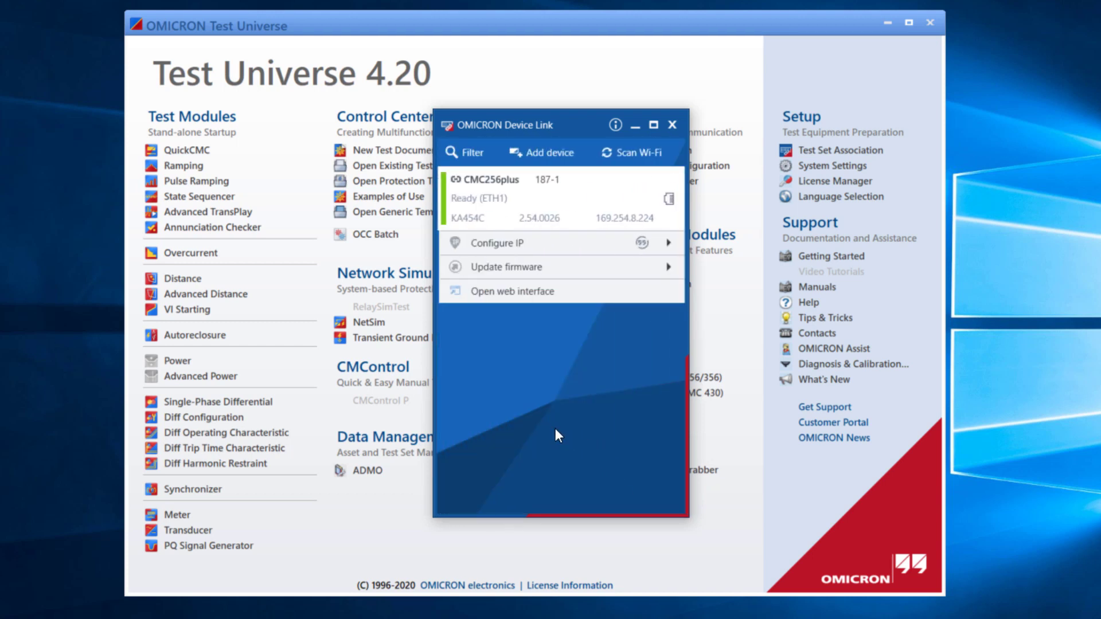
mouse_move(552, 418)
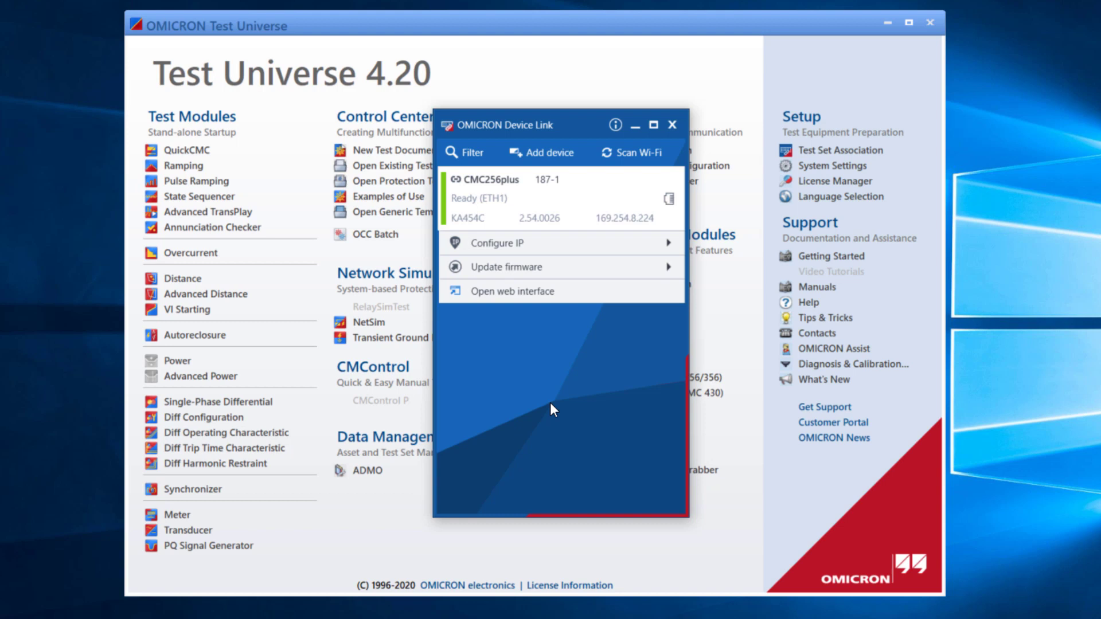
mouse_move(560, 381)
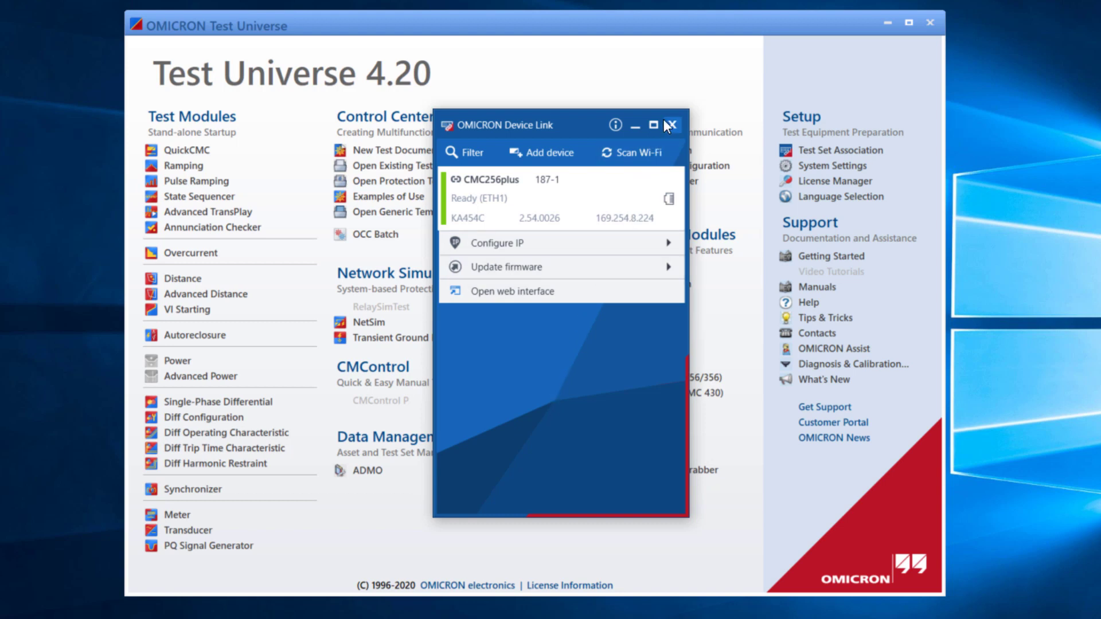
Close the OMICRON Device Link window to reveal the Test Universe start page
click(672, 125)
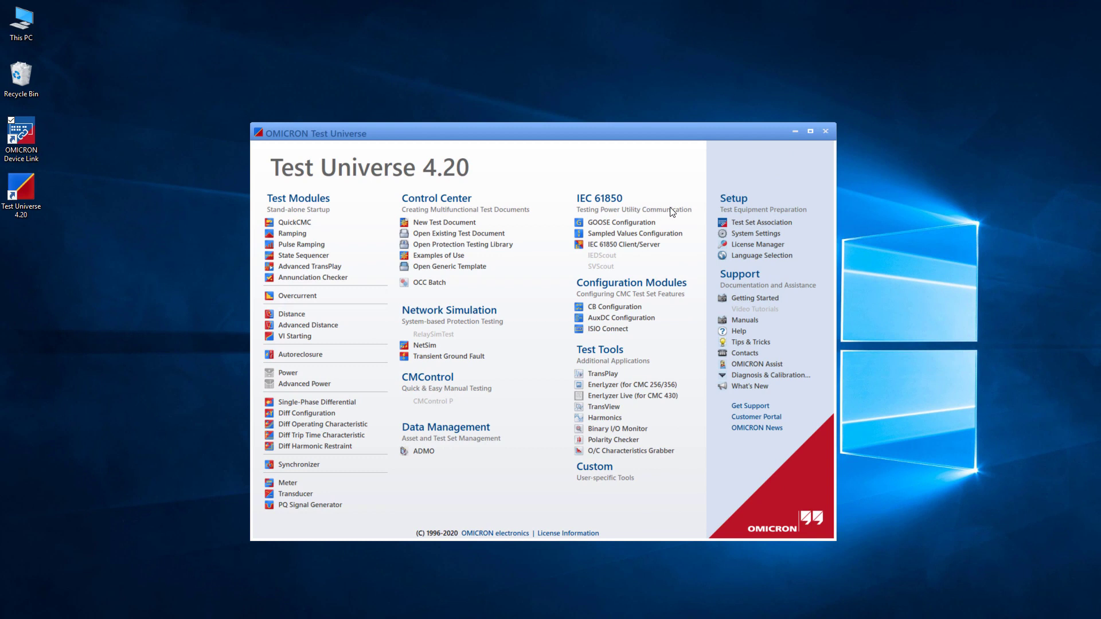
mouse_move(785, 191)
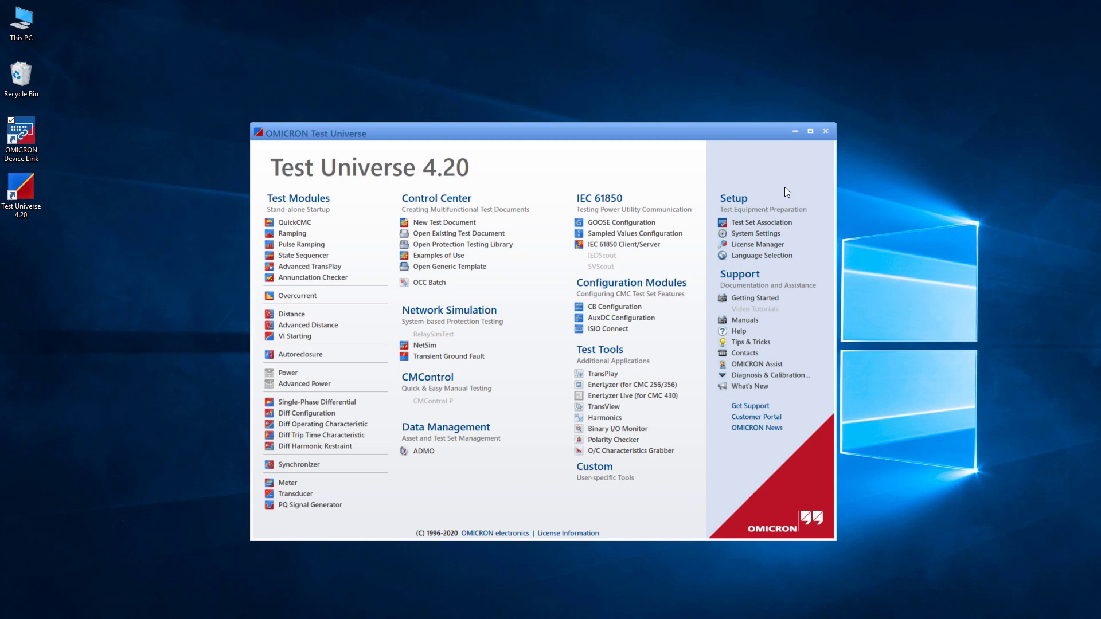
mouse_move(755, 297)
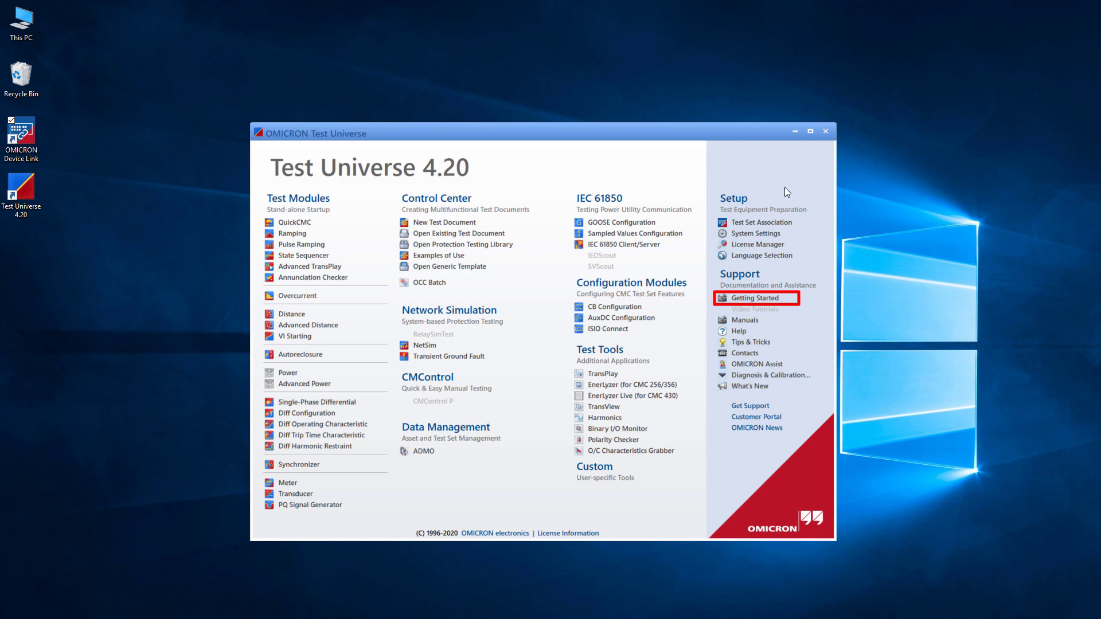